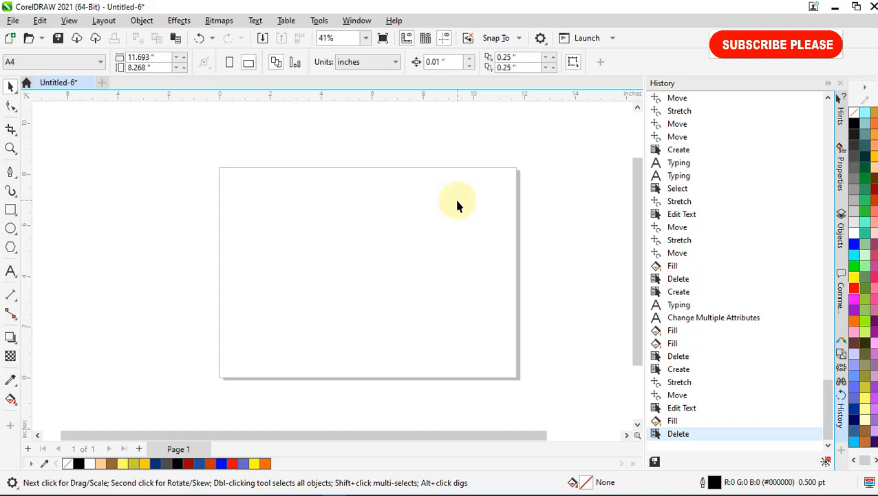
{"action": "mouse_move", "coordinate": [352, 267]}
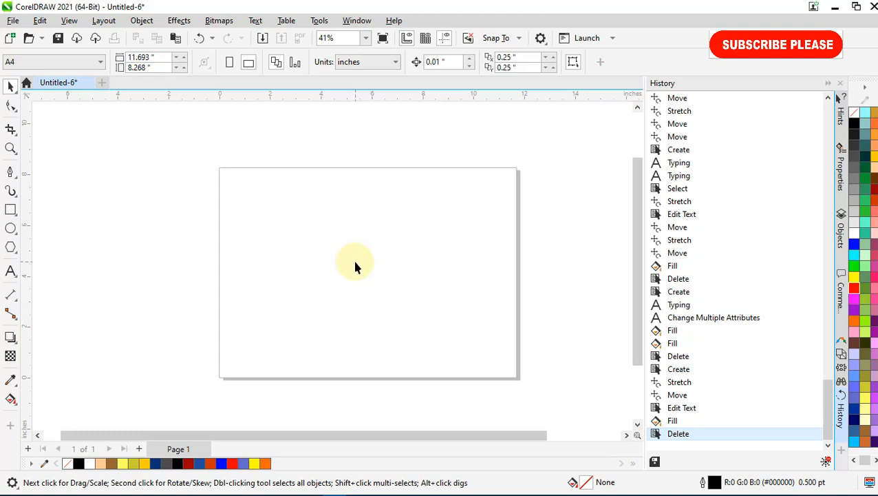
{"action": "mouse_move", "coordinate": [357, 264]}
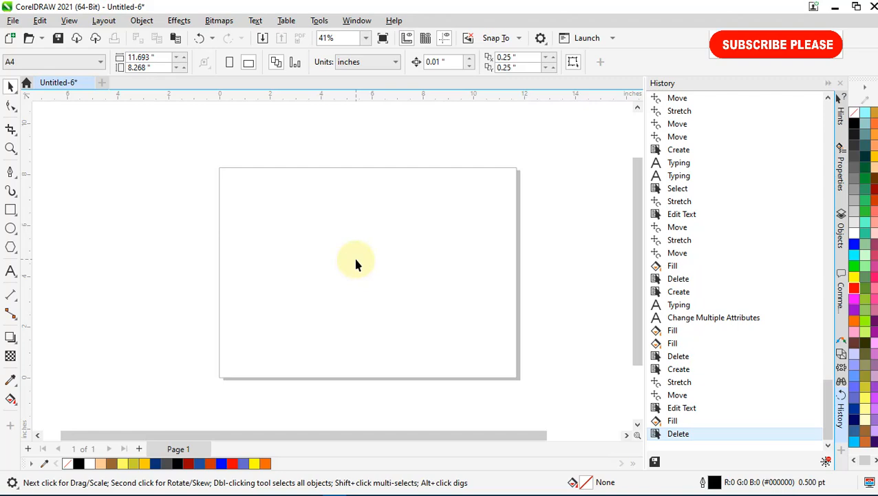
{"action": "mouse_move", "coordinate": [463, 289]}
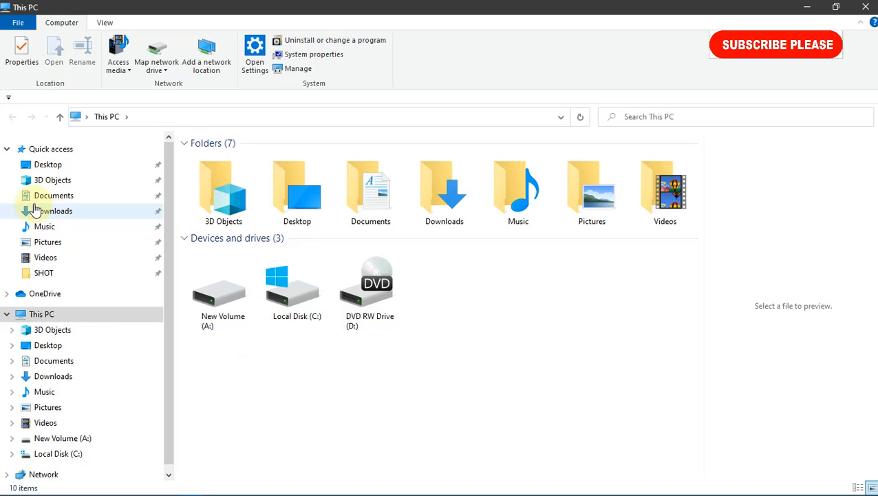
Step: Open the Desktop's BEST FONT folder and select its BEST FONT archive
{"action": "left_click", "coordinate": [47, 164]}
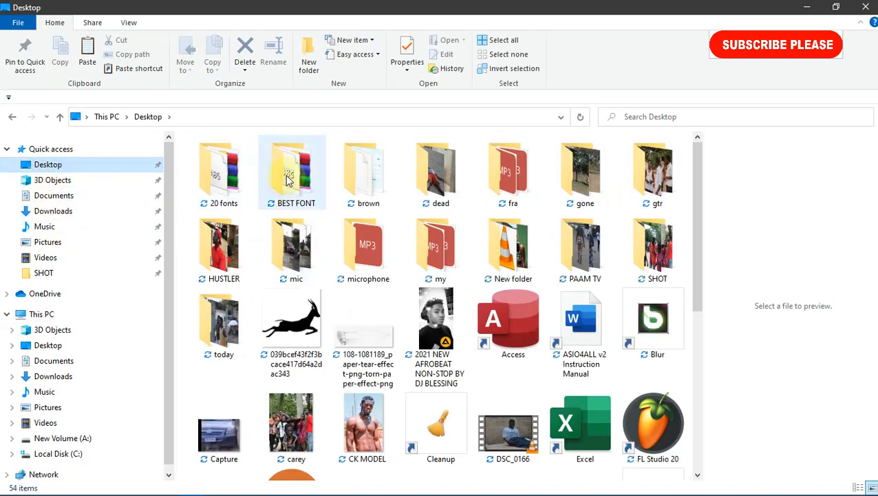
{"action": "double_click", "coordinate": [290, 168]}
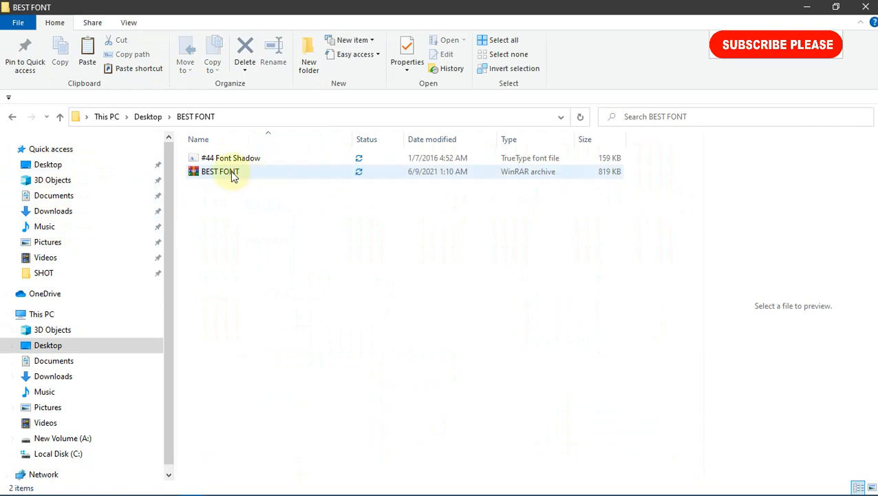
{"action": "mouse_move", "coordinate": [220, 171]}
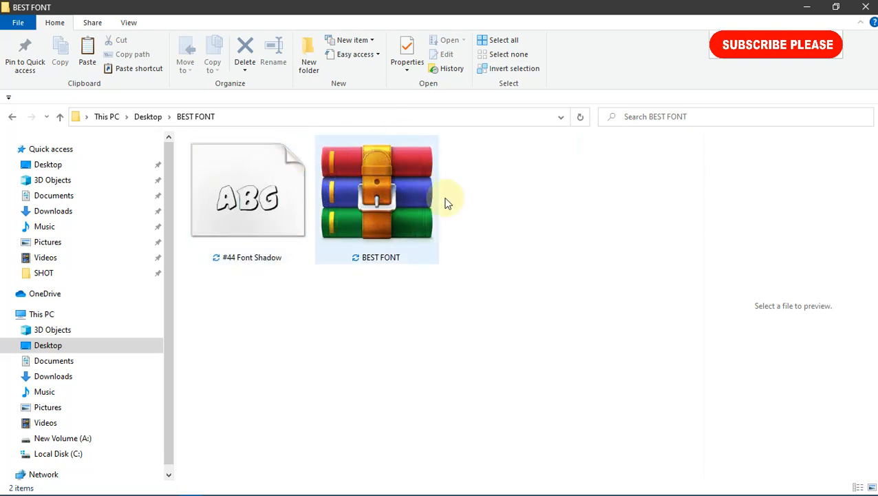
{"action": "left_click", "coordinate": [377, 200]}
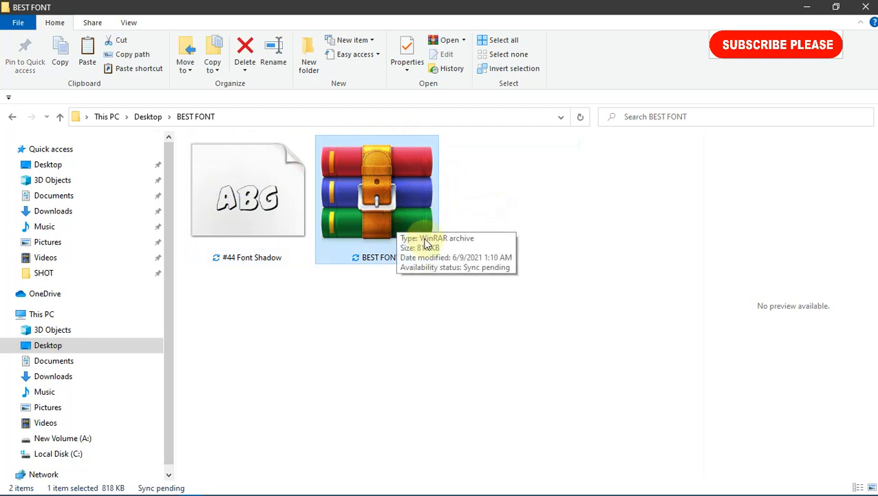
Step: Extract the BEST FONT archive here, replacing all existing files with Yes to All
{"action": "right_click", "coordinate": [377, 200]}
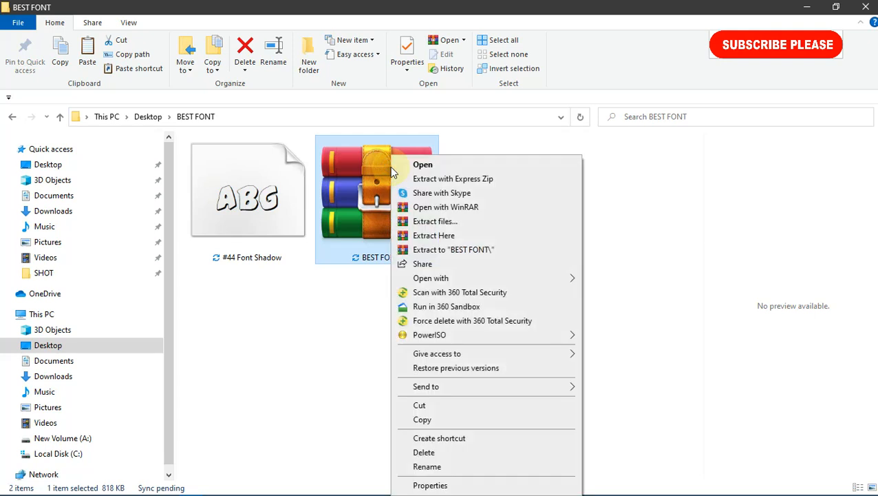
{"action": "mouse_move", "coordinate": [434, 236]}
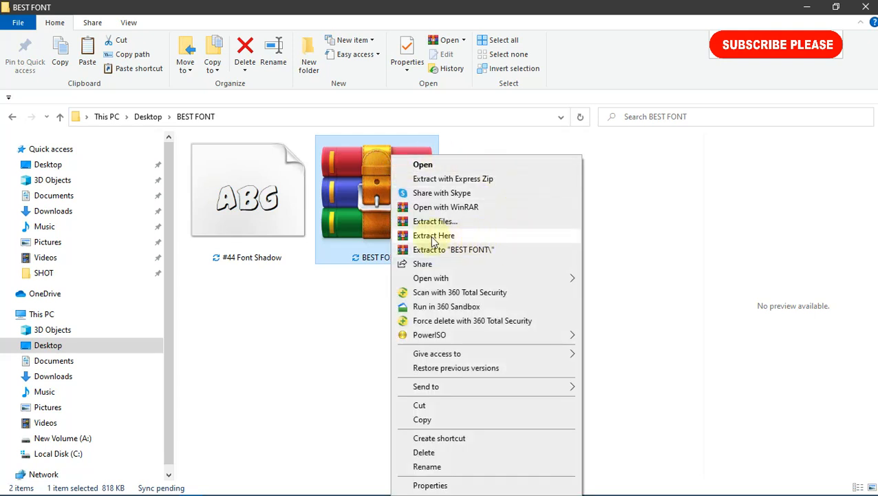
{"action": "left_click", "coordinate": [434, 235]}
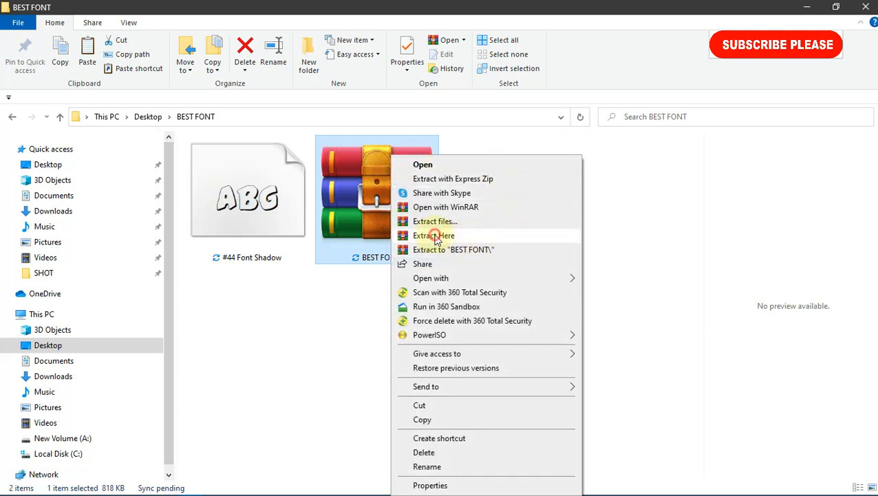
{"action": "left_click", "coordinate": [435, 235]}
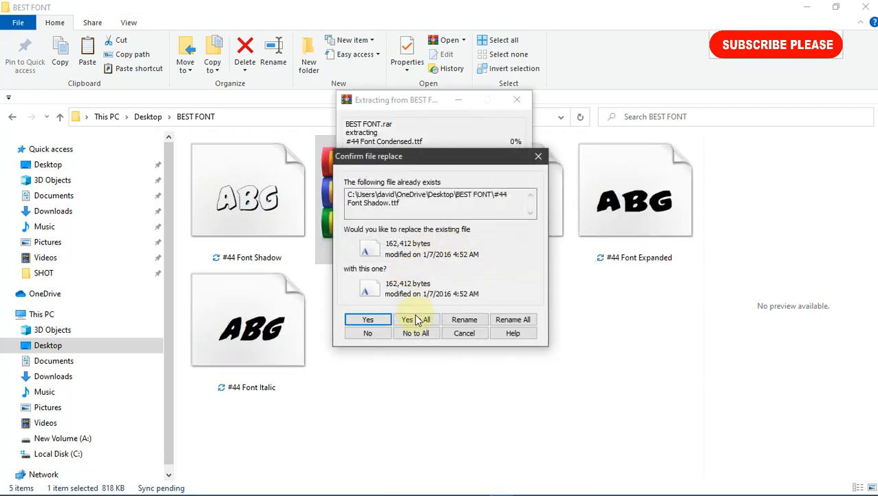
{"action": "left_click", "coordinate": [415, 319]}
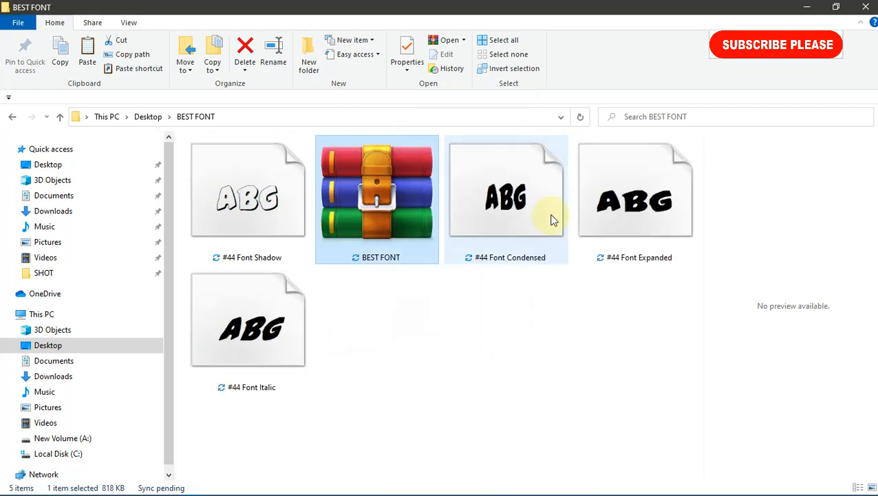
Step: Browse the extracted fonts, preview #44 Font Italic, and select the 2Tech font file
{"action": "scroll", "scroll_direction": "down", "scroll_amount": 3}
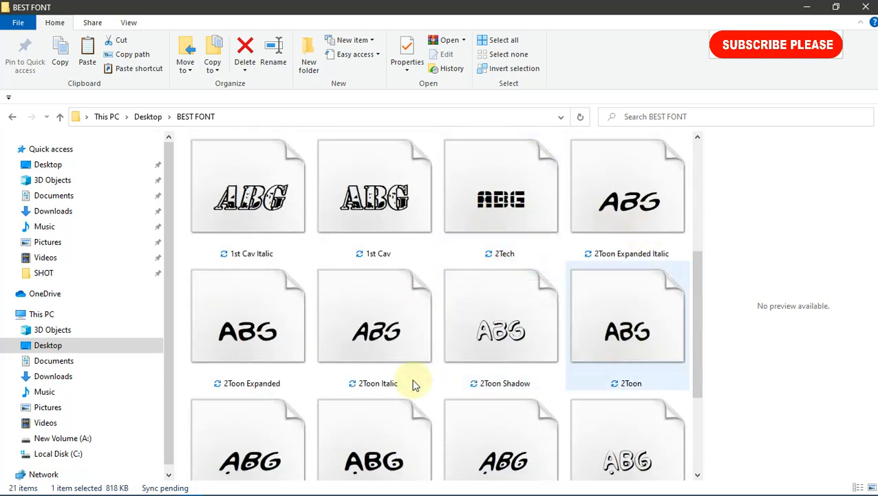
{"action": "scroll", "scroll_direction": "down", "scroll_amount": 3}
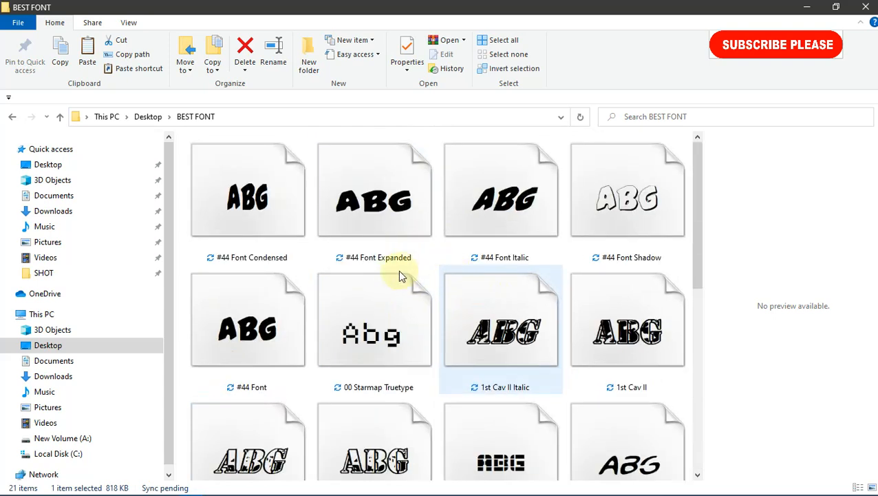
{"action": "left_click", "coordinate": [501, 200]}
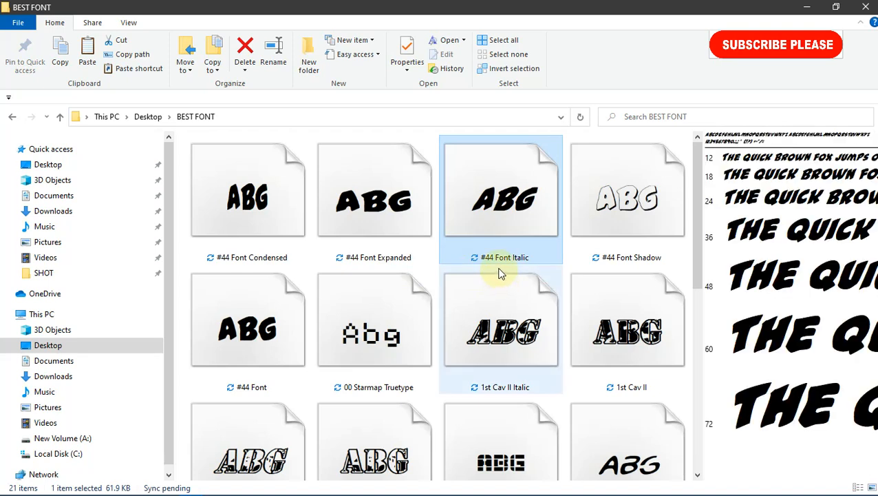
{"action": "mouse_move", "coordinate": [501, 321]}
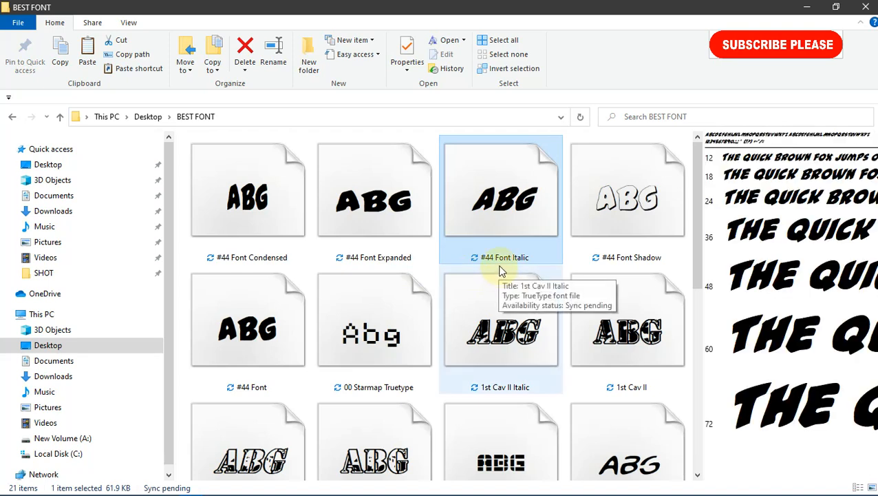
{"action": "left_click", "coordinate": [503, 39]}
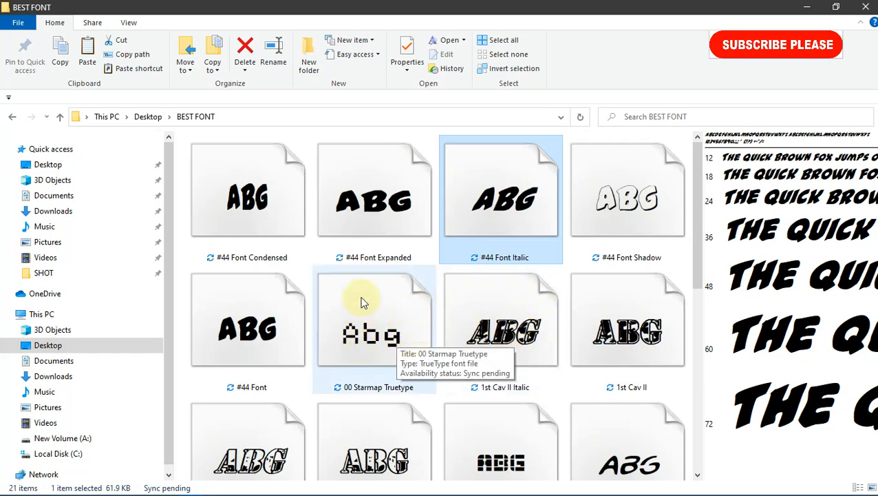
{"action": "scroll", "scroll_direction": "down", "scroll_amount": 3}
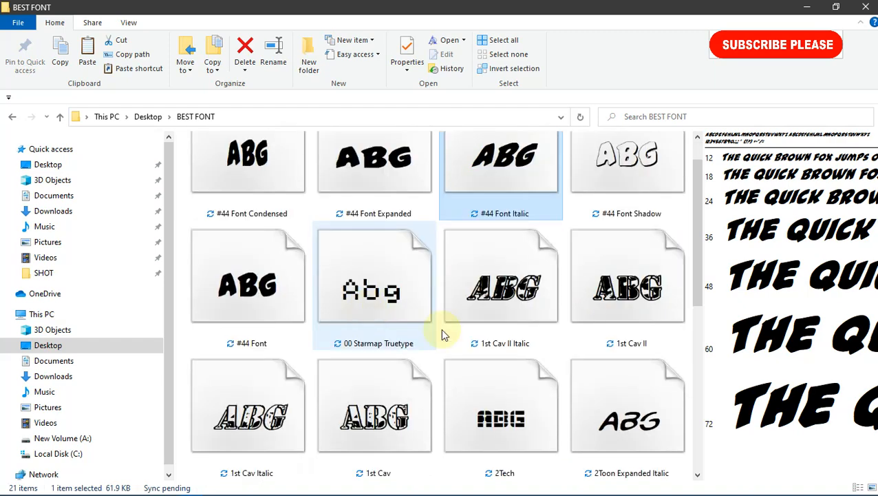
{"action": "left_click", "coordinate": [501, 413]}
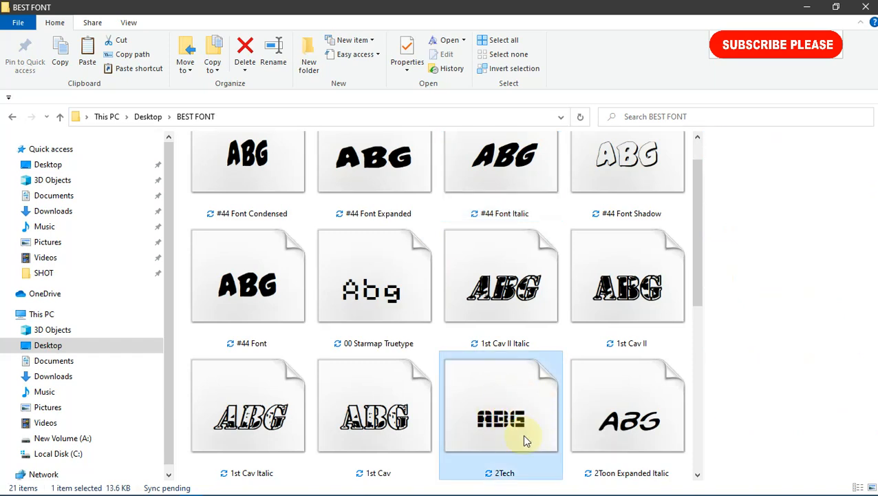
Step: Go to the Windows folder on Local Disk (C:) and select its Fonts folder
{"action": "right_click", "coordinate": [501, 418]}
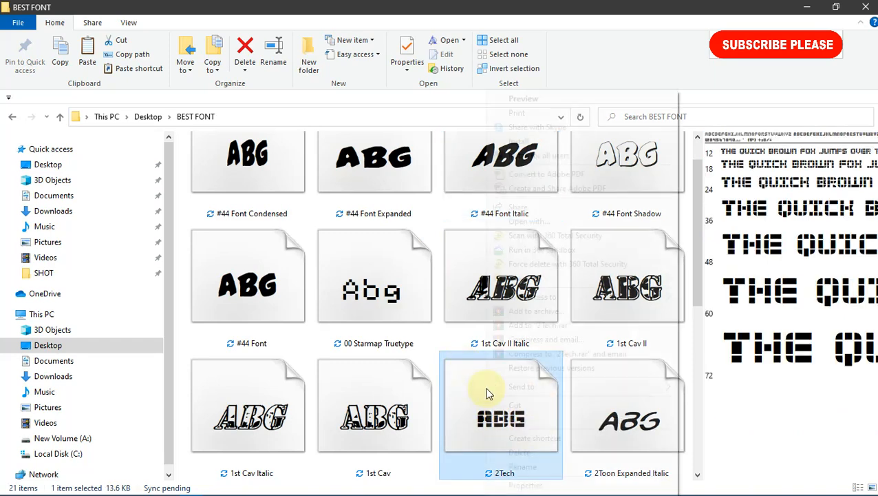
{"action": "right_click", "coordinate": [501, 413]}
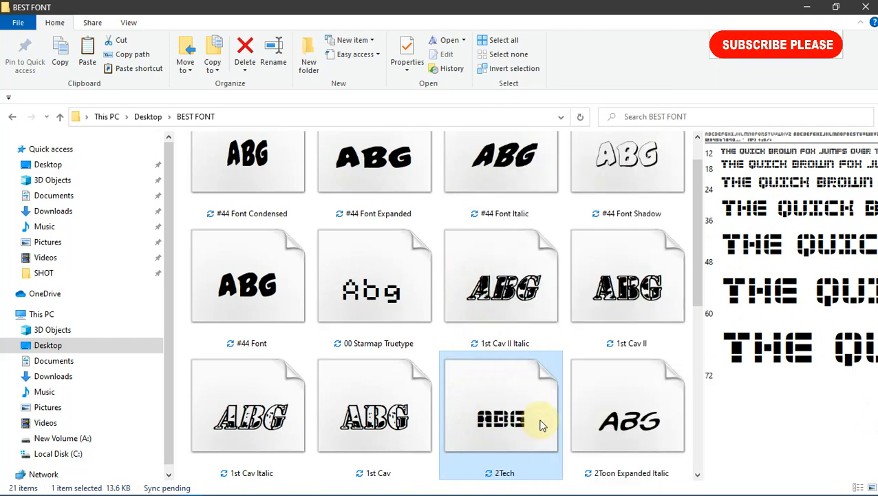
{"action": "mouse_move", "coordinate": [126, 453]}
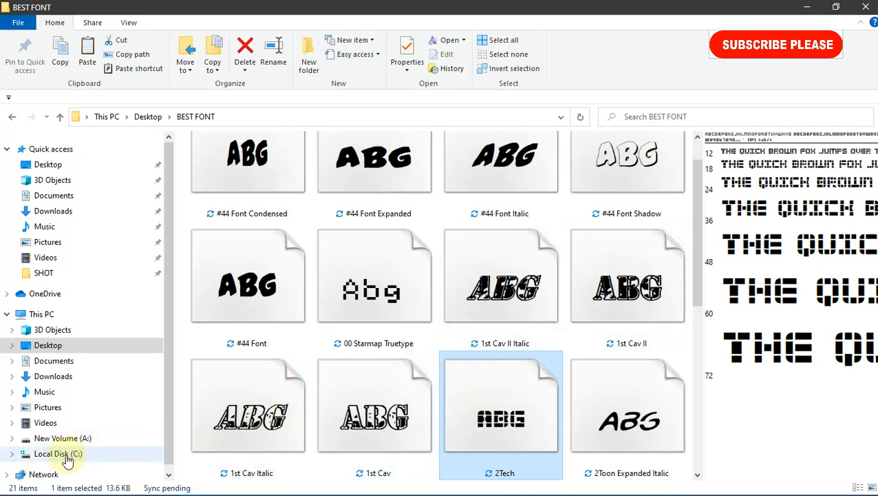
{"action": "left_click", "coordinate": [58, 453]}
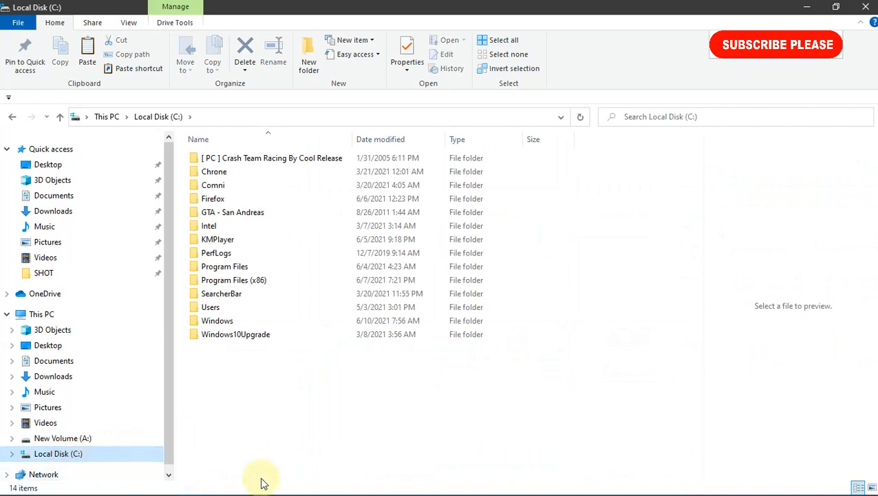
{"action": "mouse_move", "coordinate": [227, 321]}
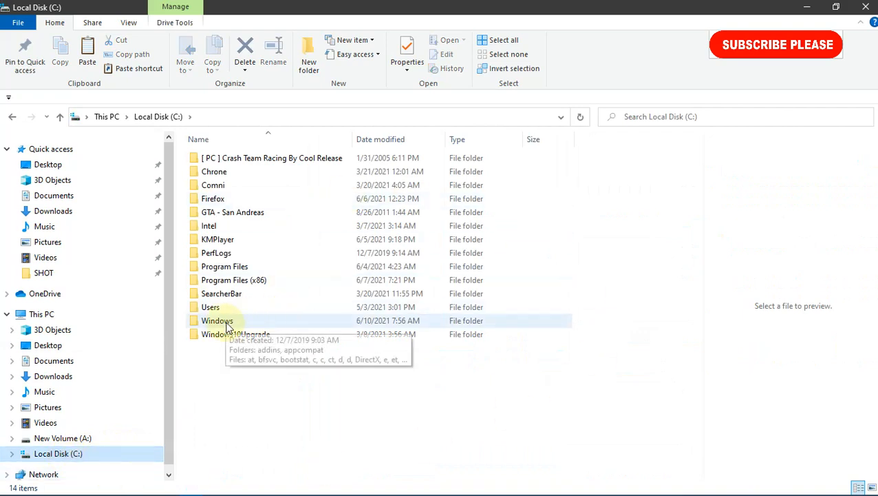
{"action": "double_click", "coordinate": [218, 320]}
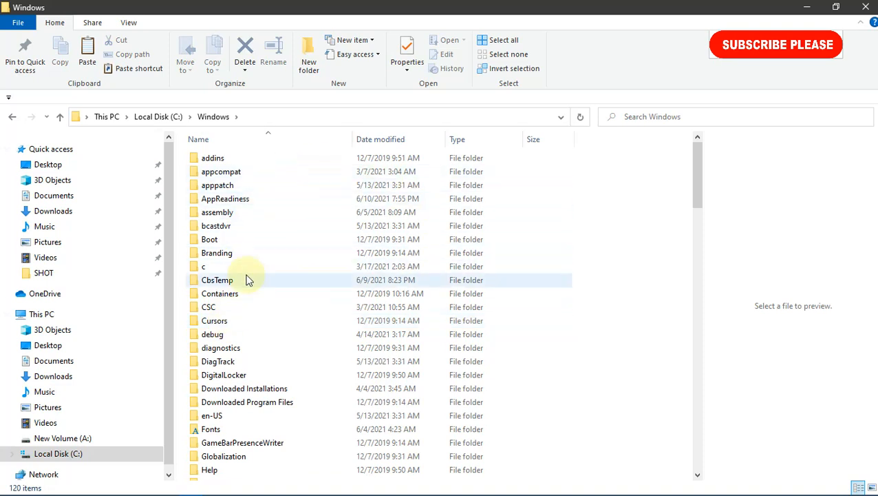
{"action": "scroll", "scroll_direction": "down", "scroll_amount": 3}
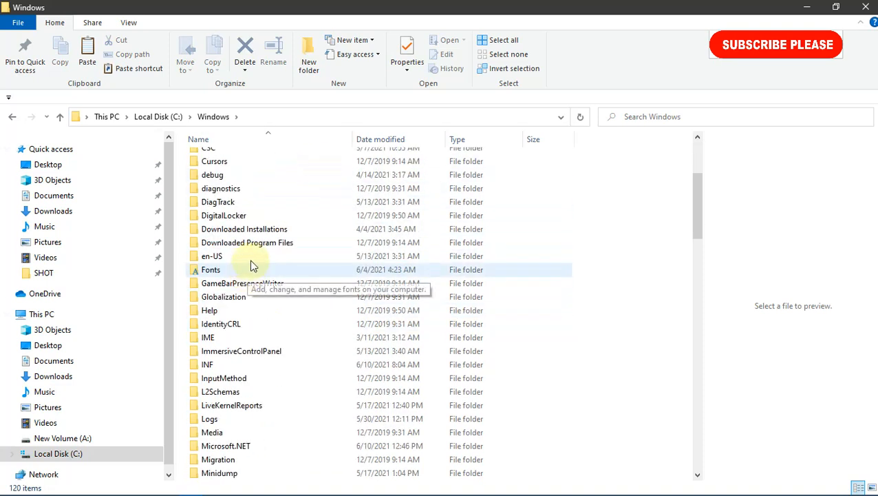
{"action": "mouse_move", "coordinate": [268, 188]}
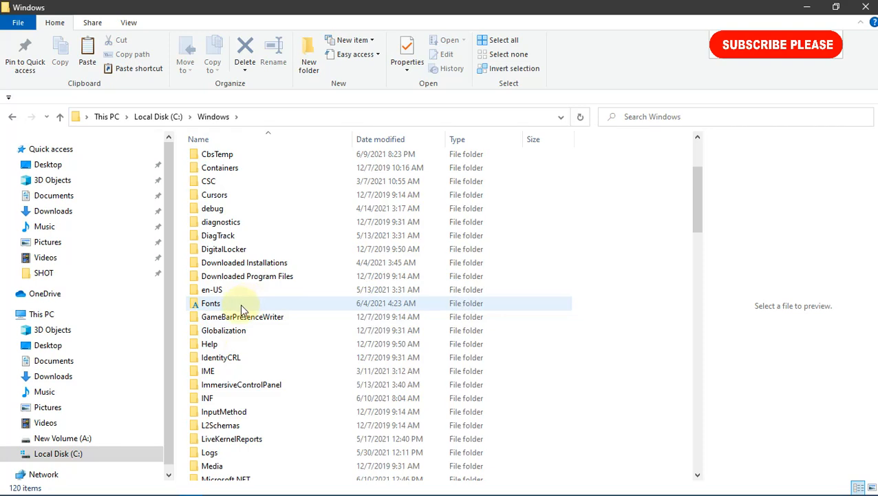
{"action": "left_click", "coordinate": [210, 303]}
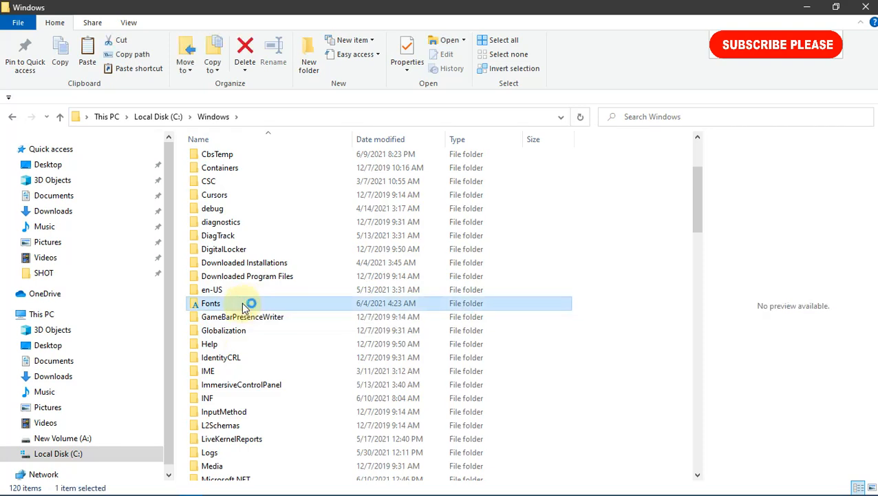
Step: Install 2Tech into Windows Fonts, replacing the existing copy, then select 2Tech Regular
{"action": "double_click", "coordinate": [210, 303]}
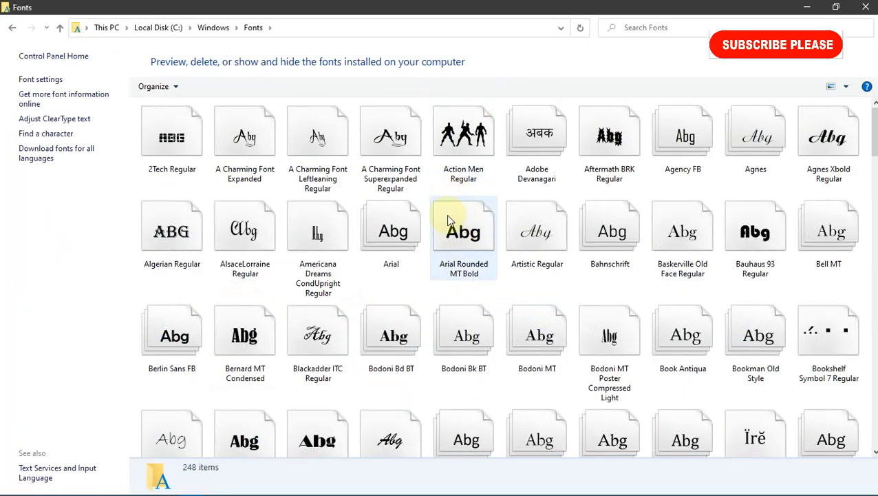
{"action": "mouse_move", "coordinate": [462, 219]}
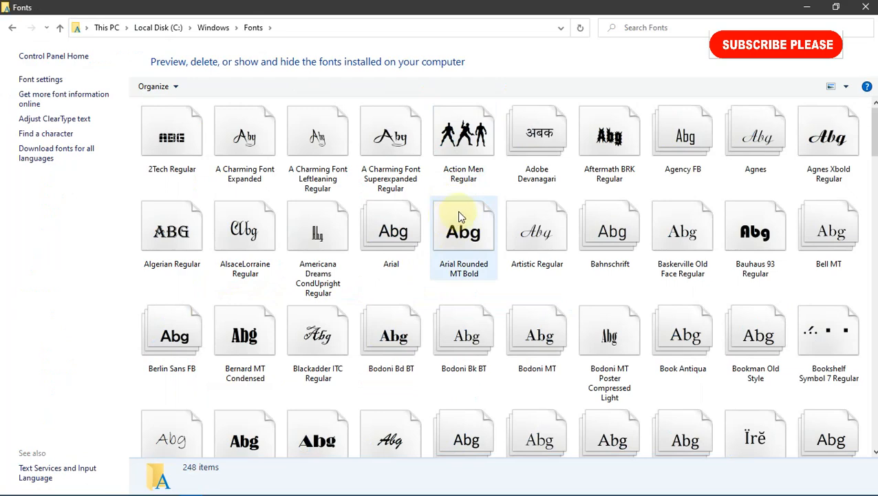
{"action": "scroll", "scroll_direction": "down", "scroll_amount": 3}
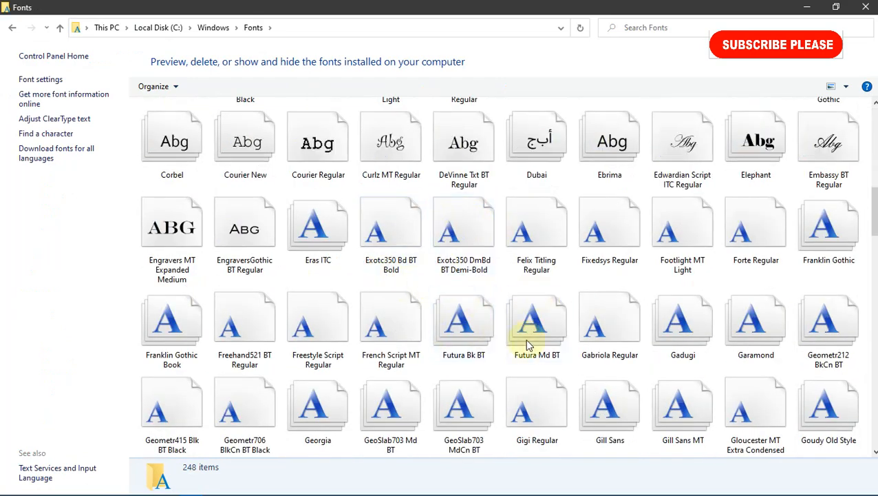
{"action": "scroll", "scroll_direction": "down", "scroll_amount": 3}
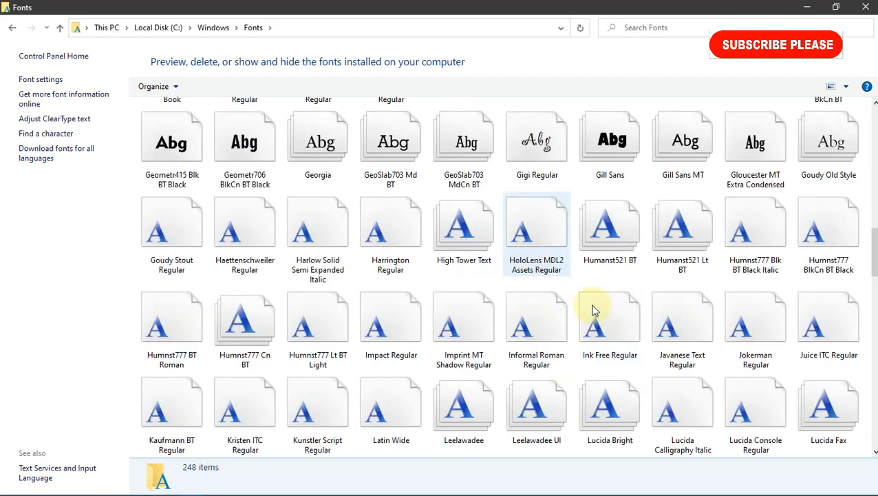
{"action": "scroll", "scroll_direction": "down", "scroll_amount": 3}
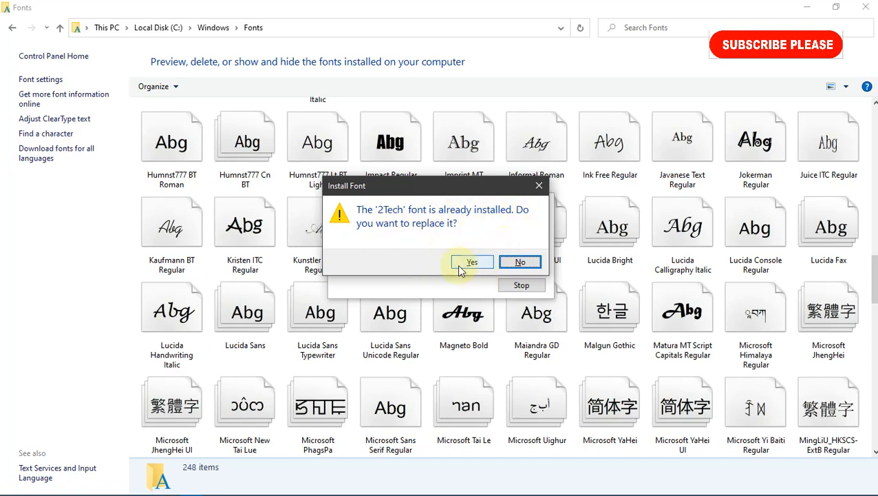
{"action": "left_click", "coordinate": [471, 263]}
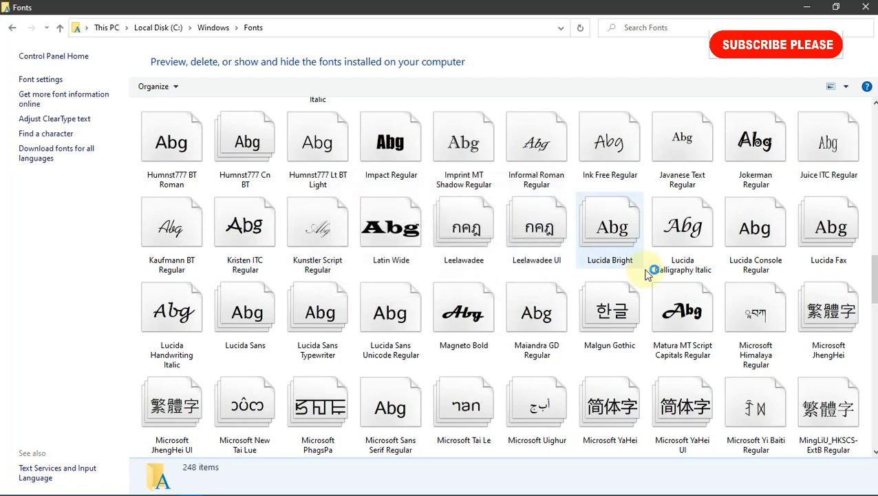
{"action": "left_click", "coordinate": [536, 313]}
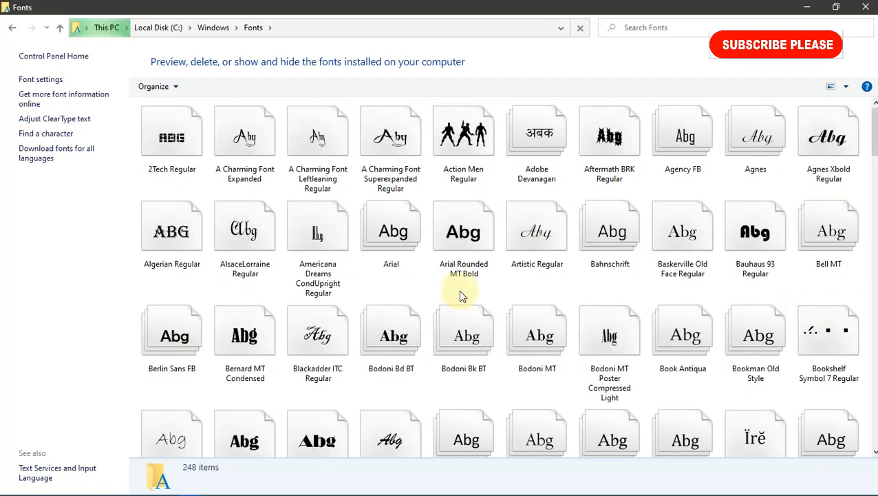
{"action": "left_click", "coordinate": [609, 335]}
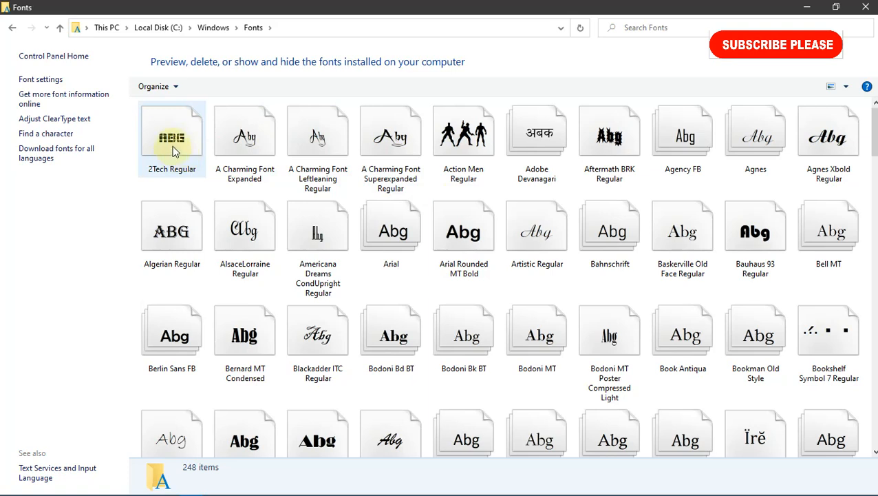
{"action": "left_click", "coordinate": [172, 134]}
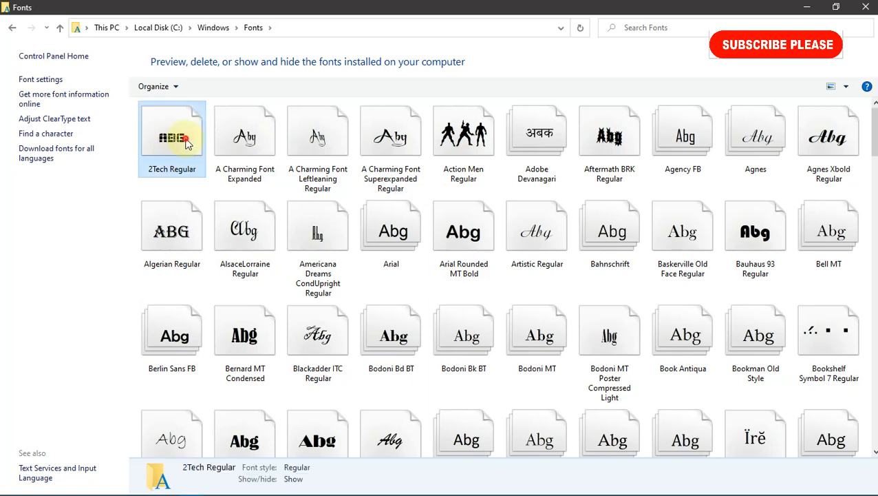
{"action": "left_click", "coordinate": [172, 137]}
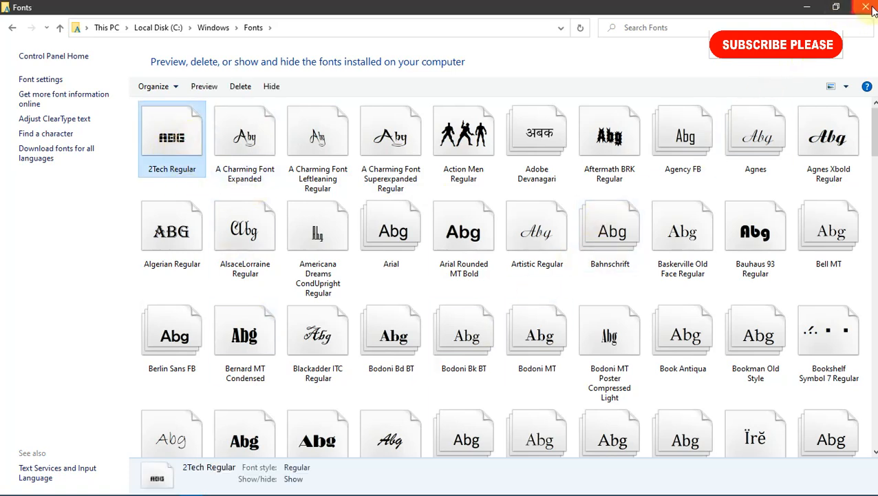
Step: Close the Fonts window and type 'subscribe' as text on the CorelDRAW page
{"action": "left_click", "coordinate": [866, 7]}
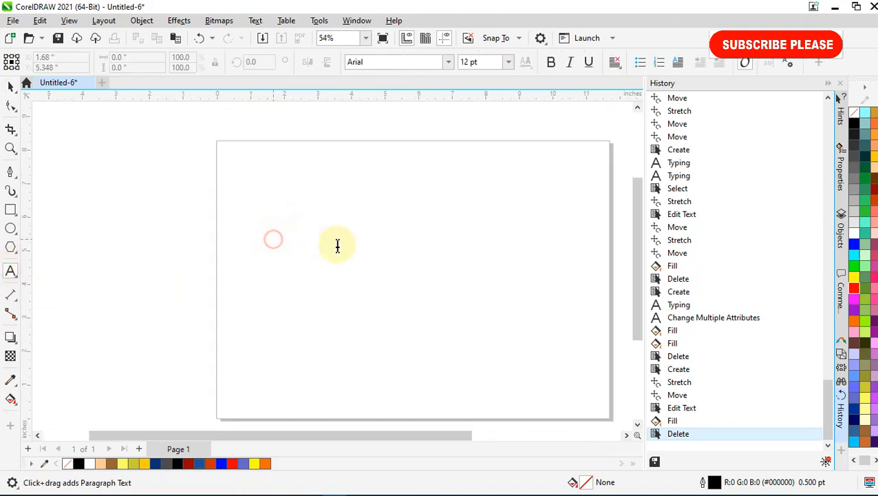
{"action": "type", "text": "su"}
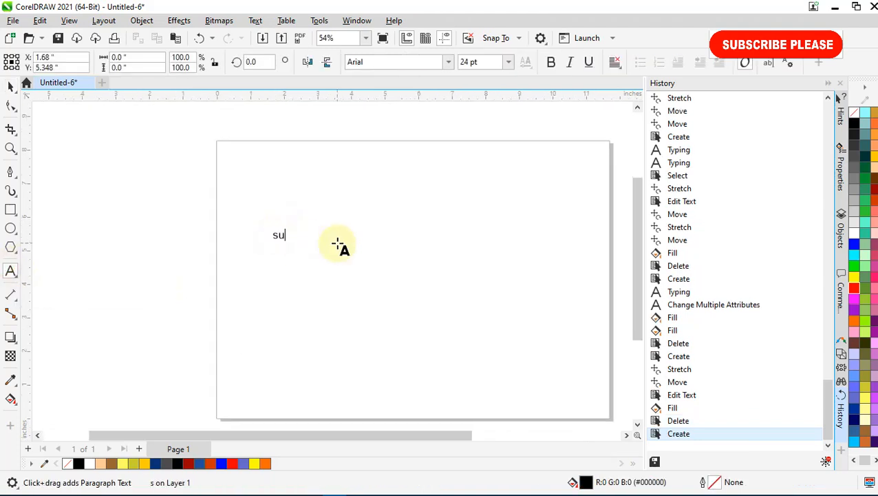
{"action": "type", "text": "bscr"}
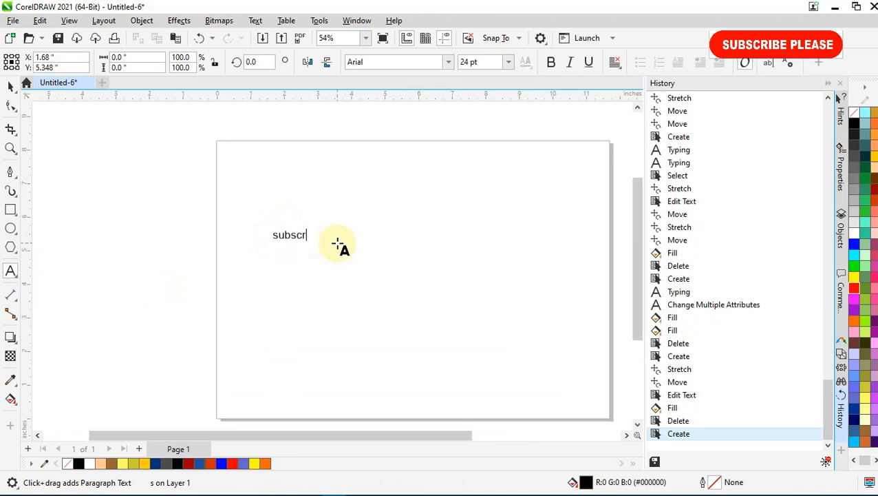
{"action": "type", "text": "ibe"}
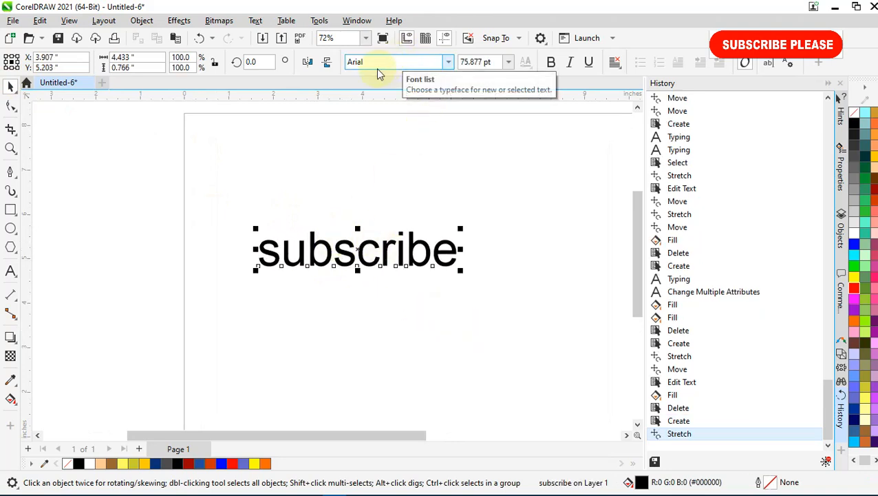
Step: Change the 'subscribe' text from Arial to 2Tech and fill it red
{"action": "left_click", "coordinate": [392, 62]}
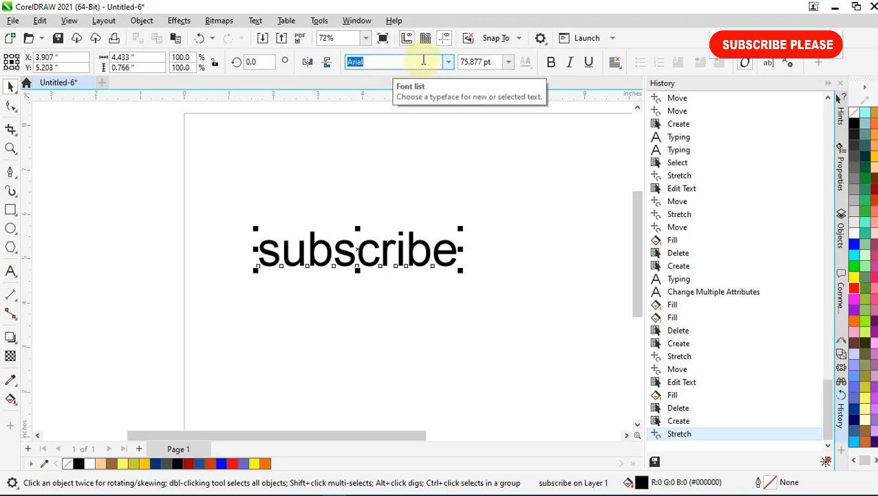
{"action": "type", "text": "Tech"}
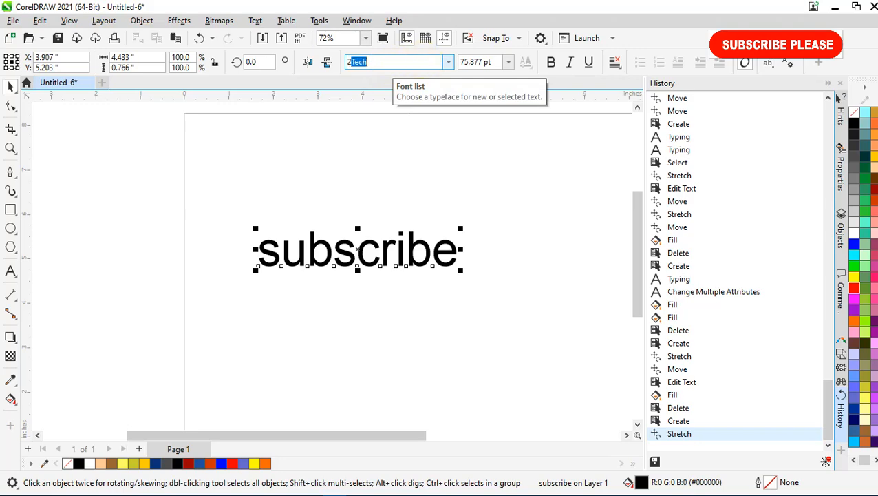
{"action": "left_click", "coordinate": [448, 62]}
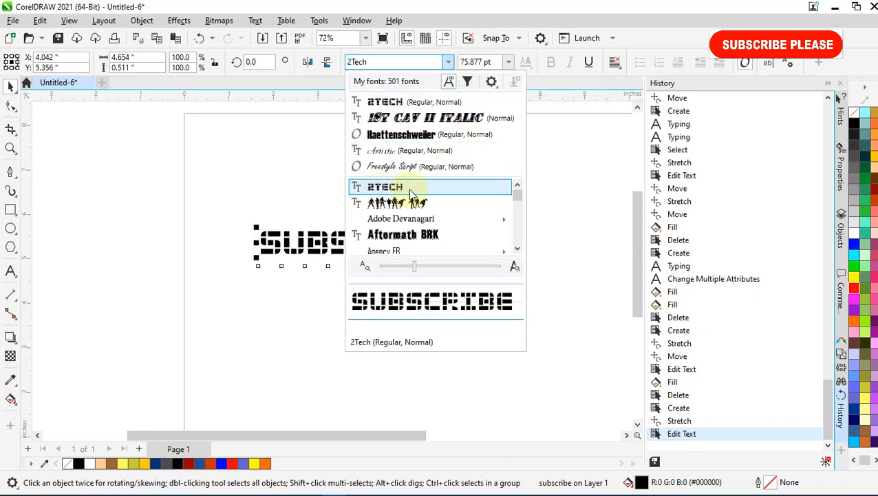
{"action": "left_click", "coordinate": [384, 187]}
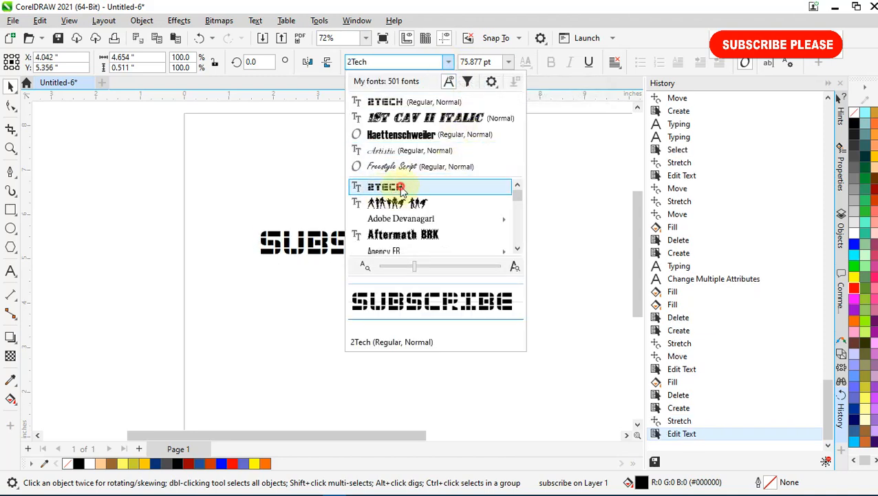
{"action": "left_click", "coordinate": [384, 187]}
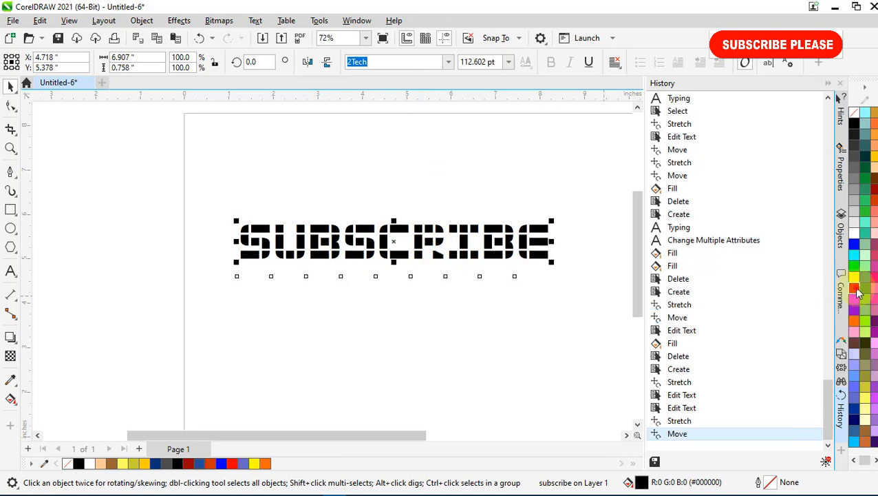
{"action": "left_click", "coordinate": [854, 289]}
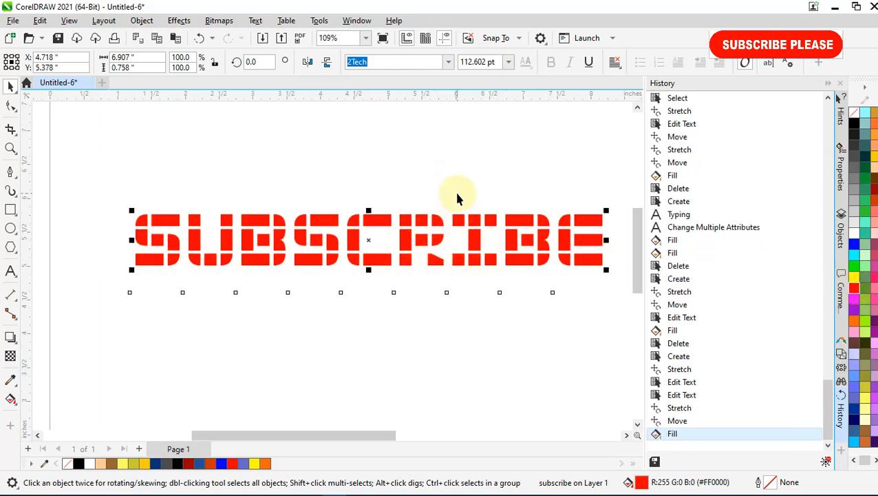